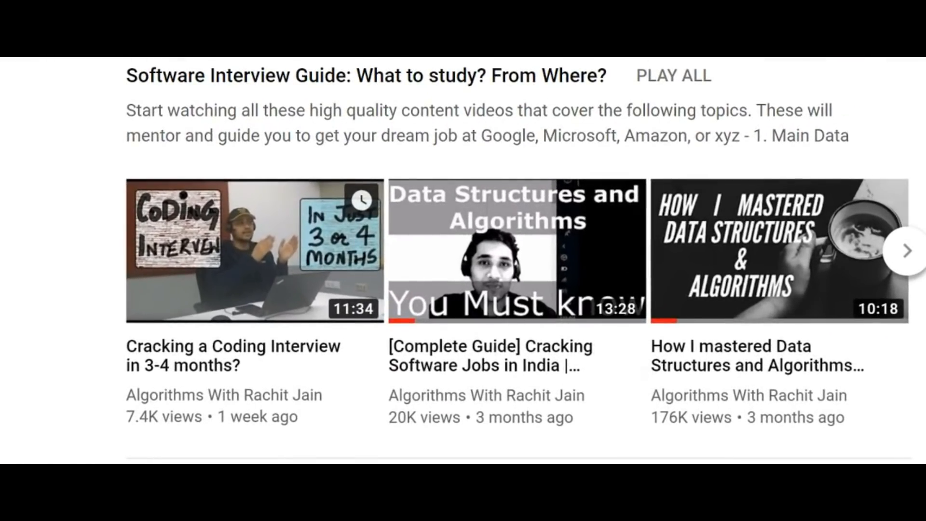
- Page through the Software Interview Guide playlist shelf and scroll down to the next playlists
click(907, 250)
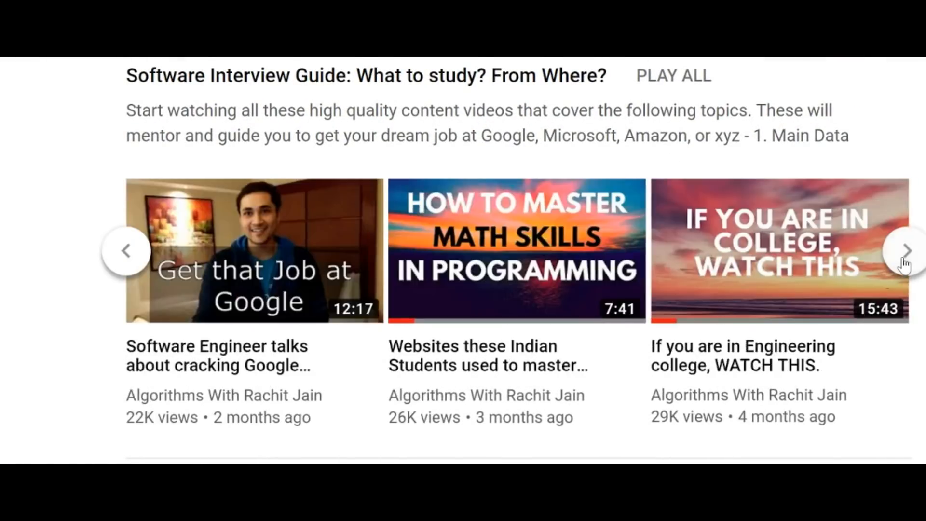
click(910, 251)
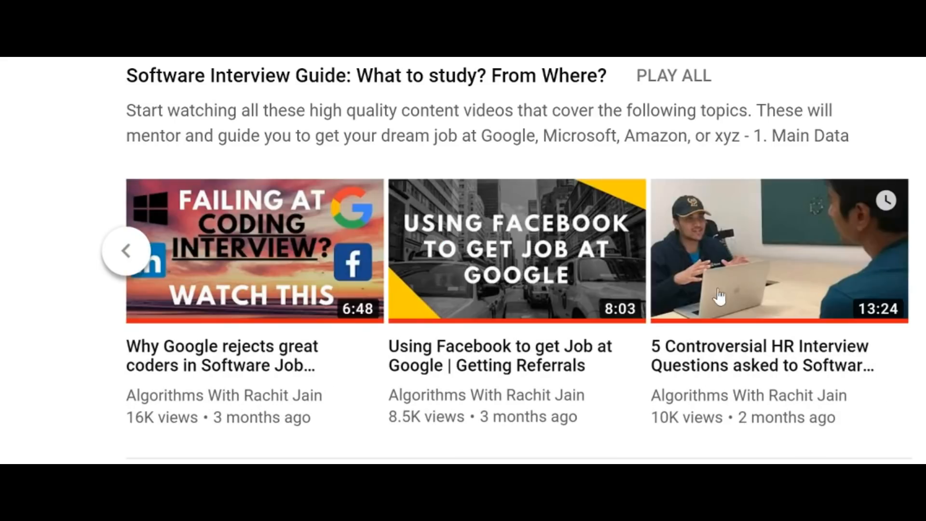
scroll(down, 3)
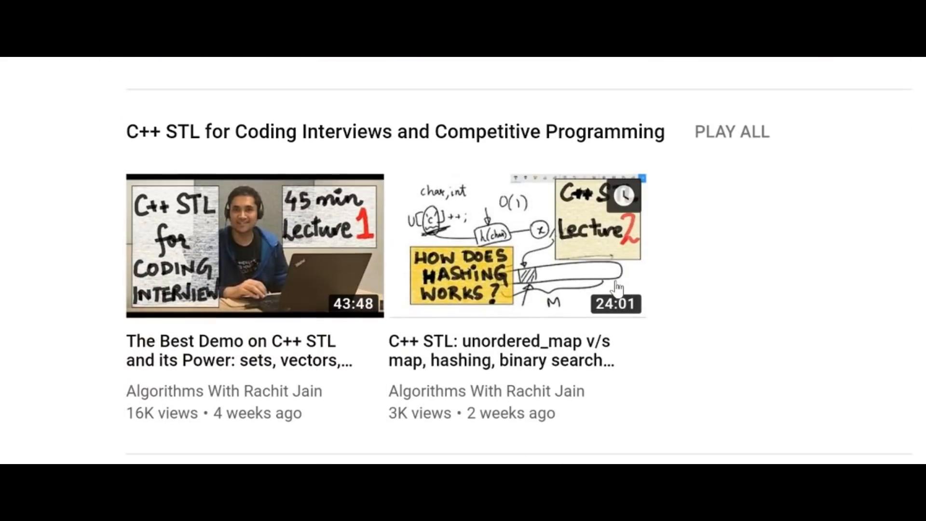
scroll(down, 3)
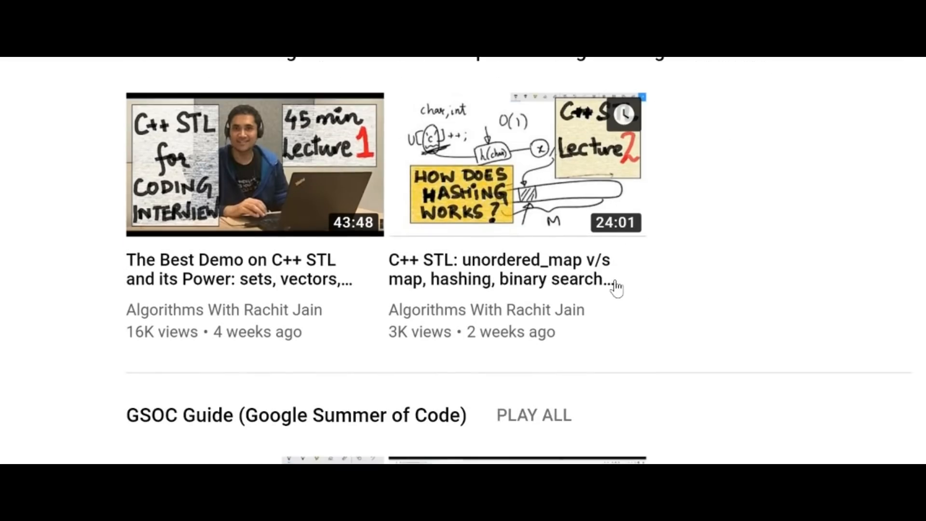
scroll(down, 3)
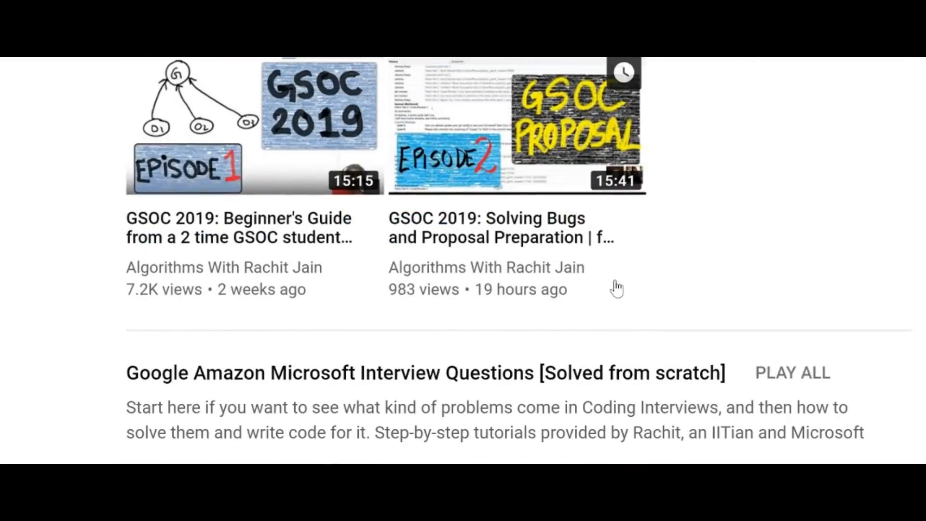
scroll(down, 3)
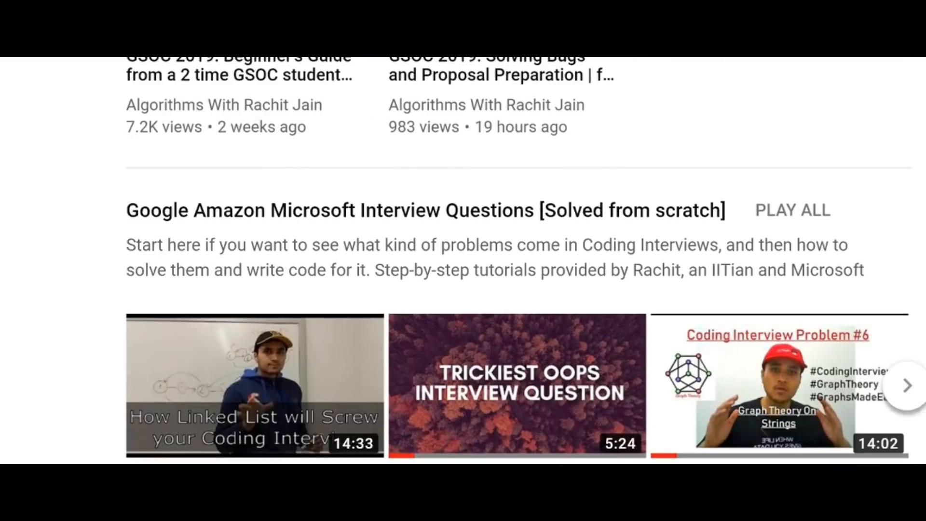
scroll(down, 3)
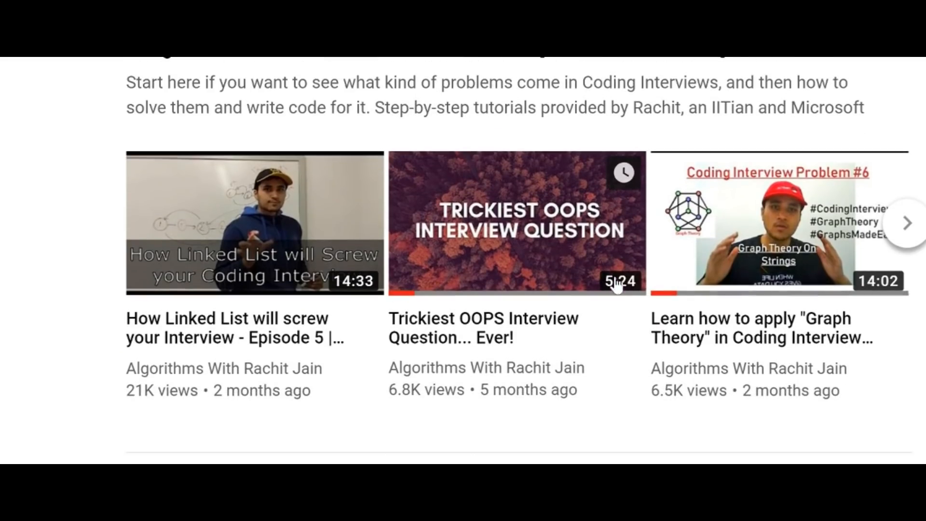
- Page through the interview questions shelf, then the Competitive Programming playlist shelf
click(908, 223)
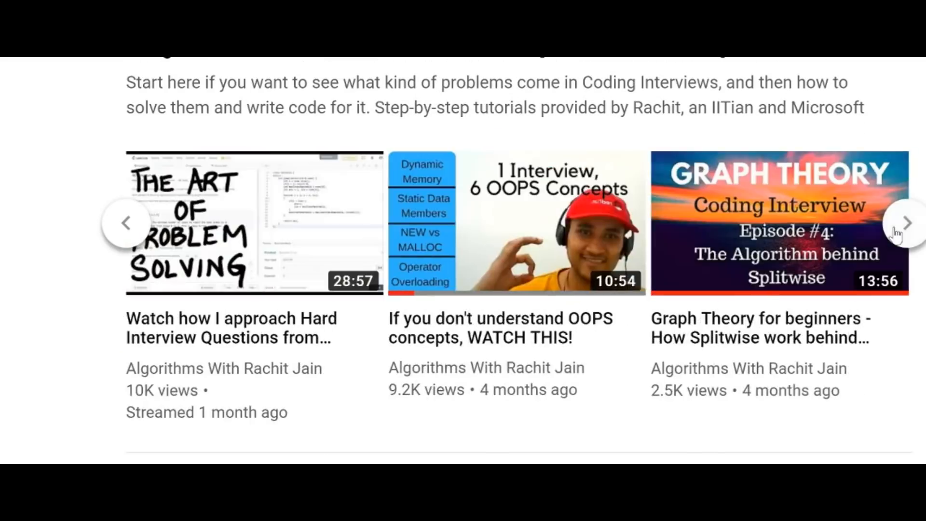
click(909, 223)
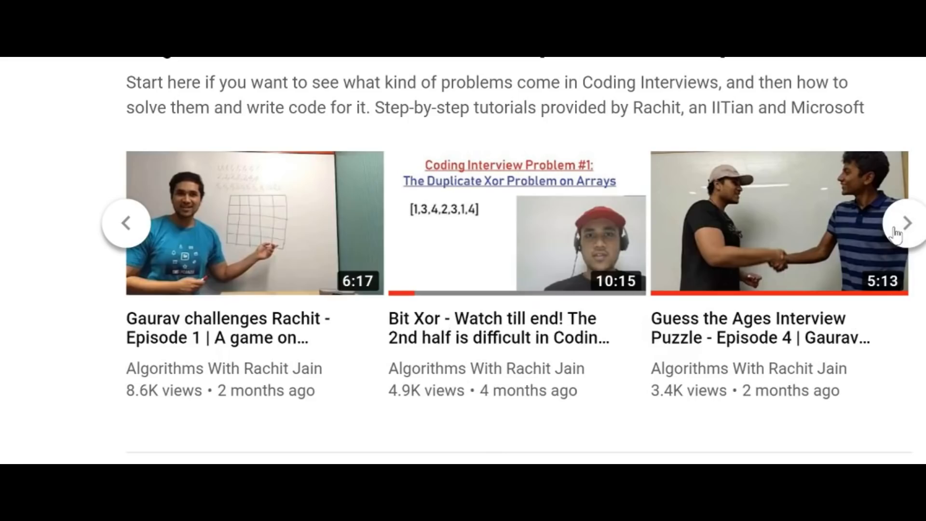
click(909, 223)
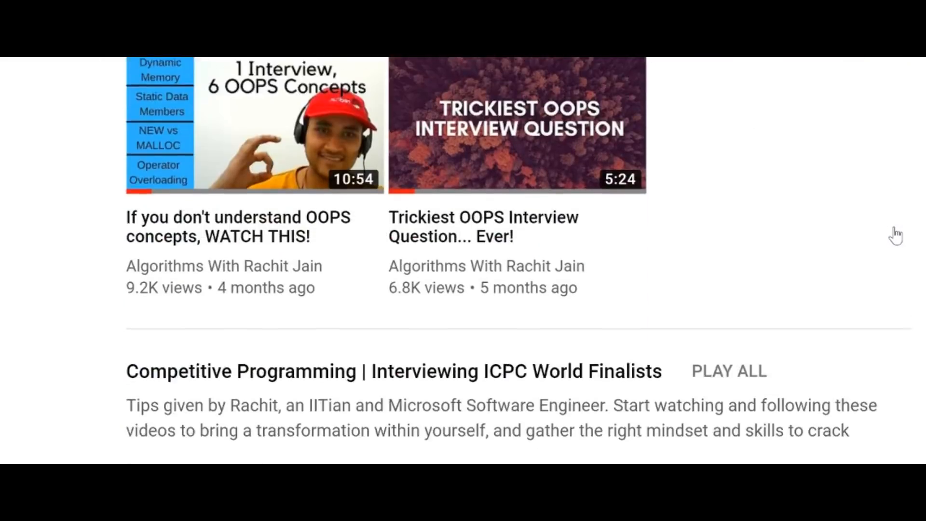
scroll(down, 3)
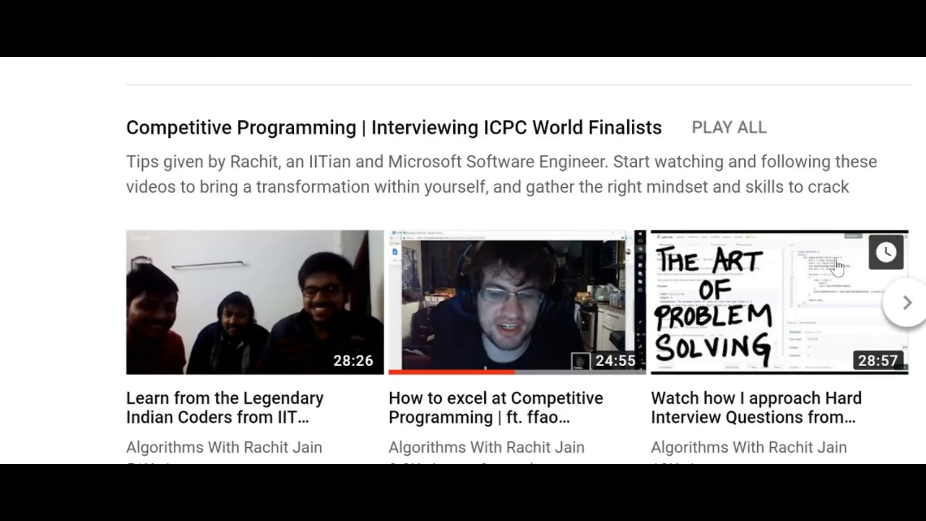
click(909, 302)
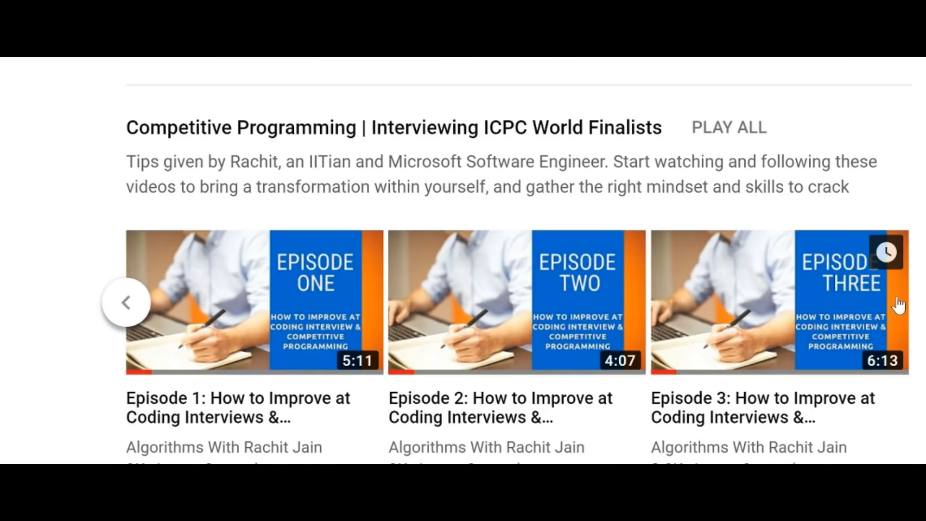
scroll(down, 3)
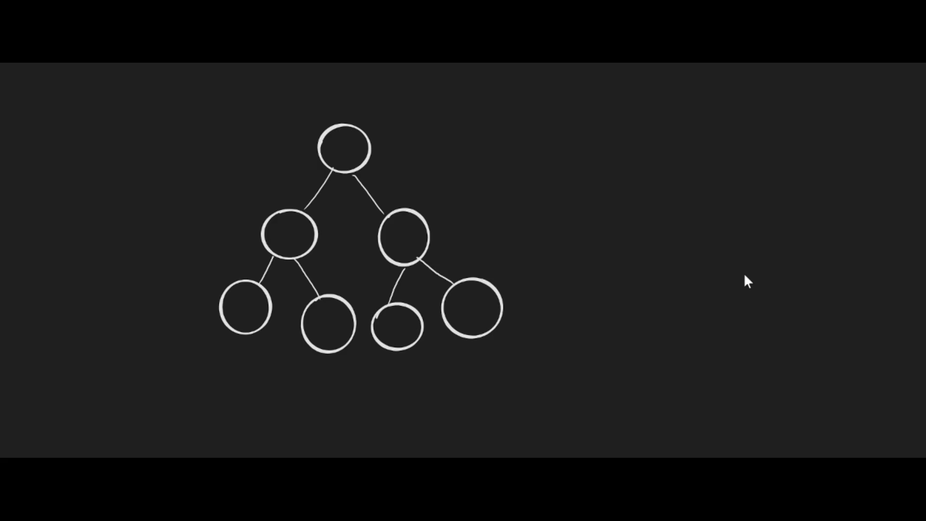
- Handwrite the title 'Binary Tr…' above the seven-node binary tree
text(Binr)
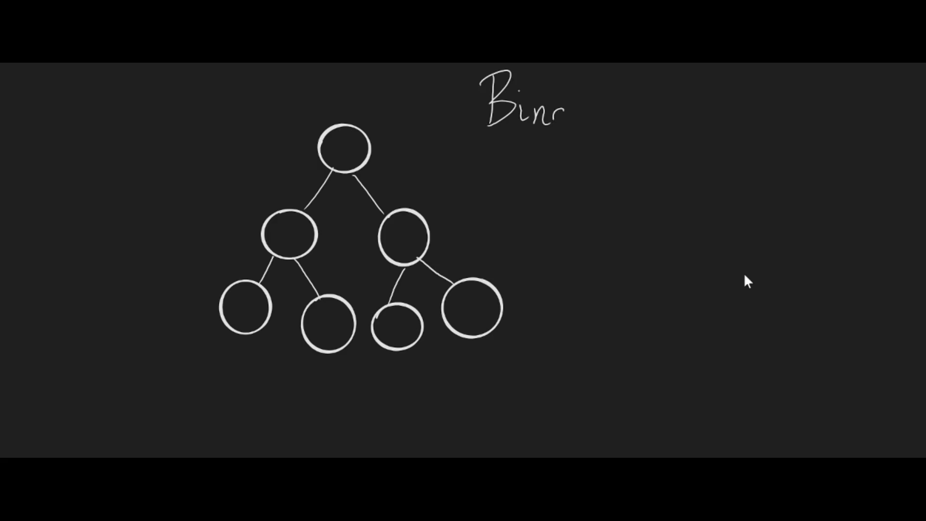
text(ary Tr)
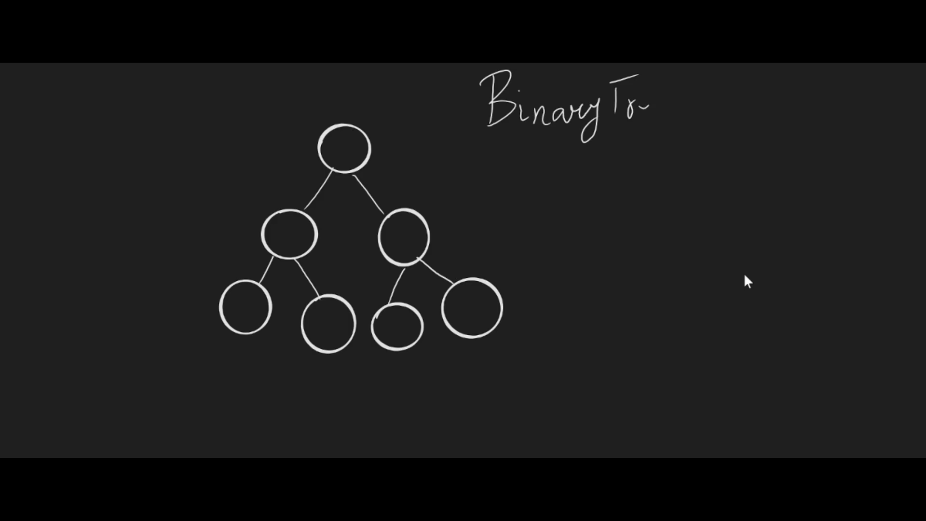